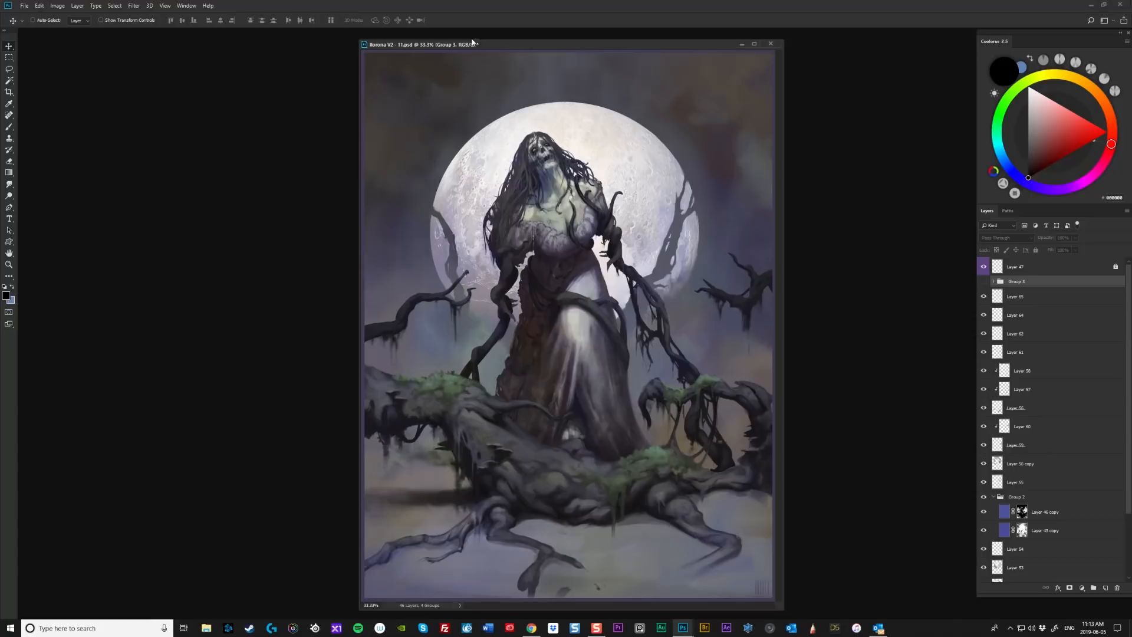
pyautogui.moveTo(477, 44)
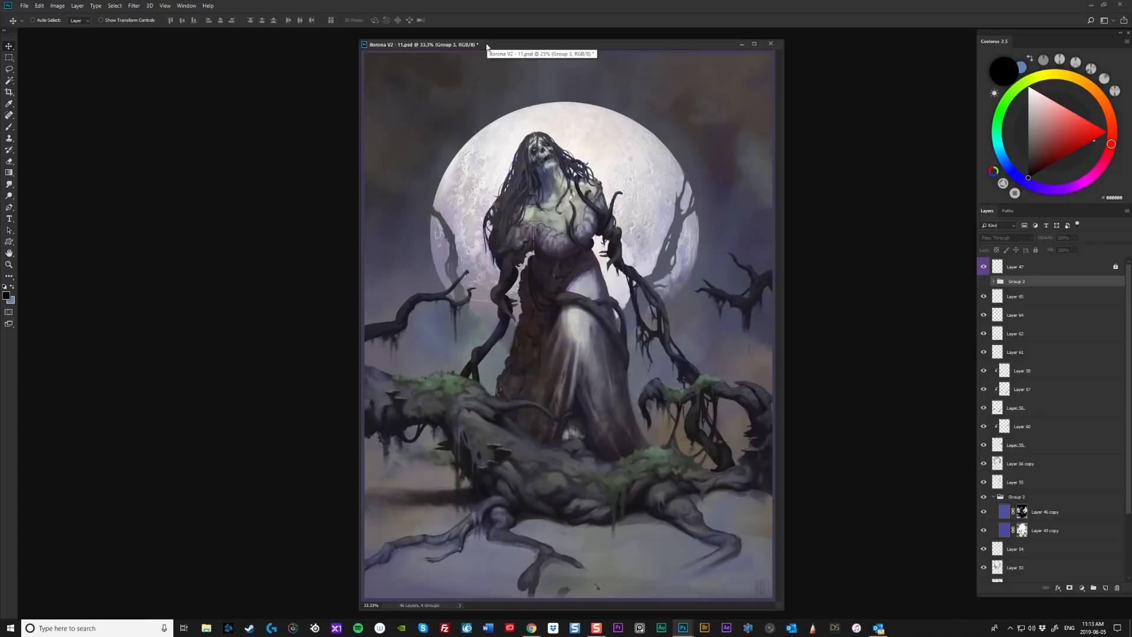
pyautogui.moveTo(496, 51)
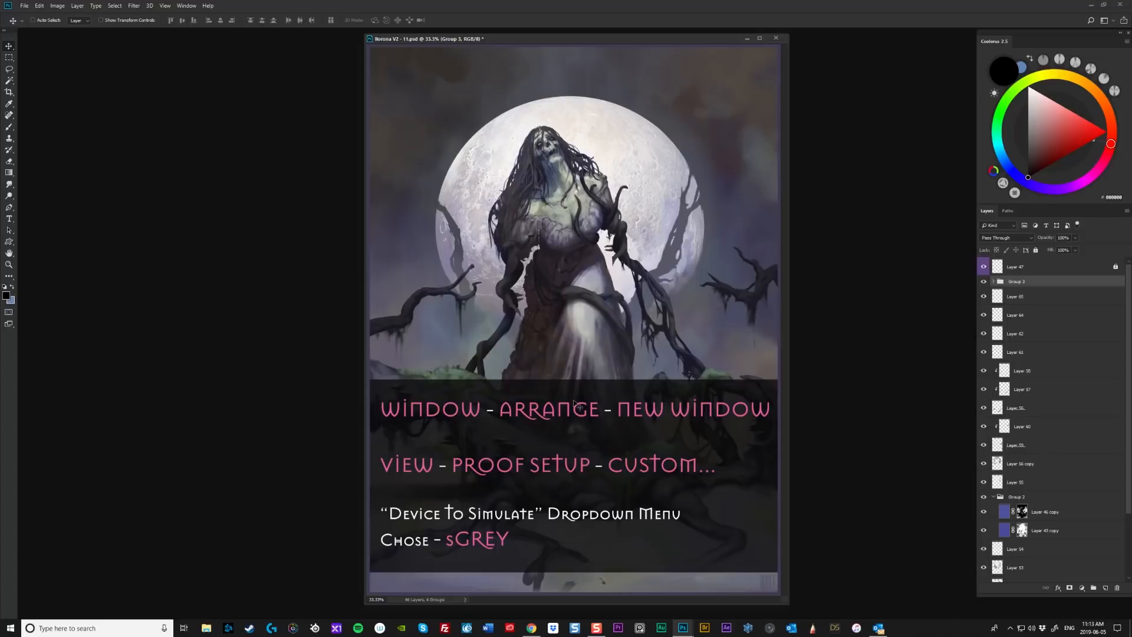
# Step: Open a second window of Borona V2 - 11.psd via Window > Arrange > New Window and focus it
pyautogui.click(186, 6)
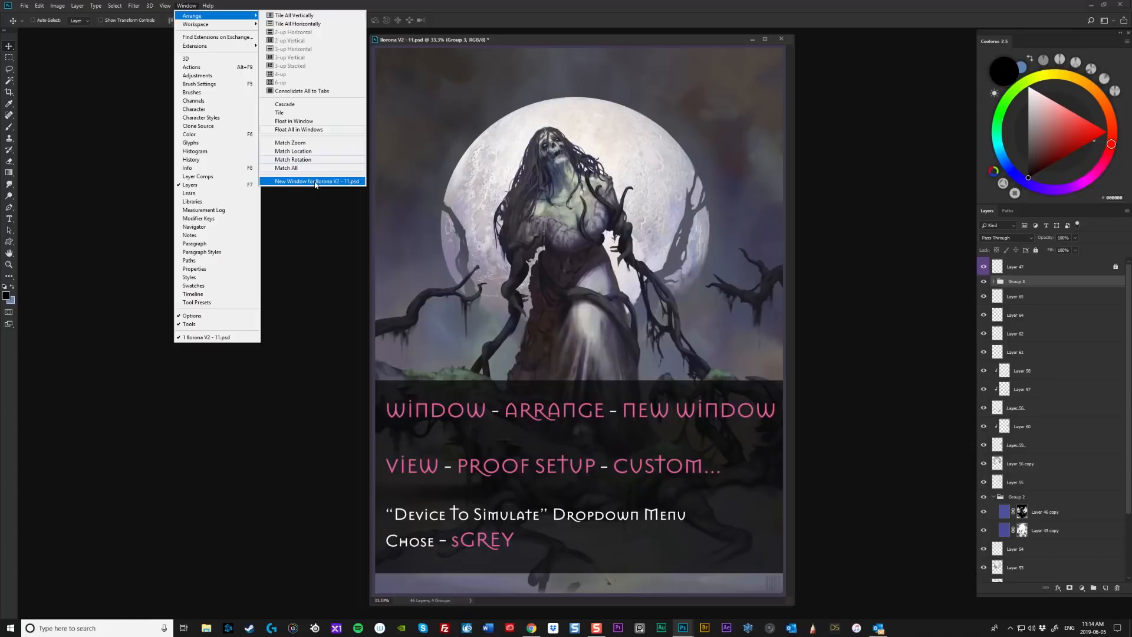
pyautogui.click(313, 181)
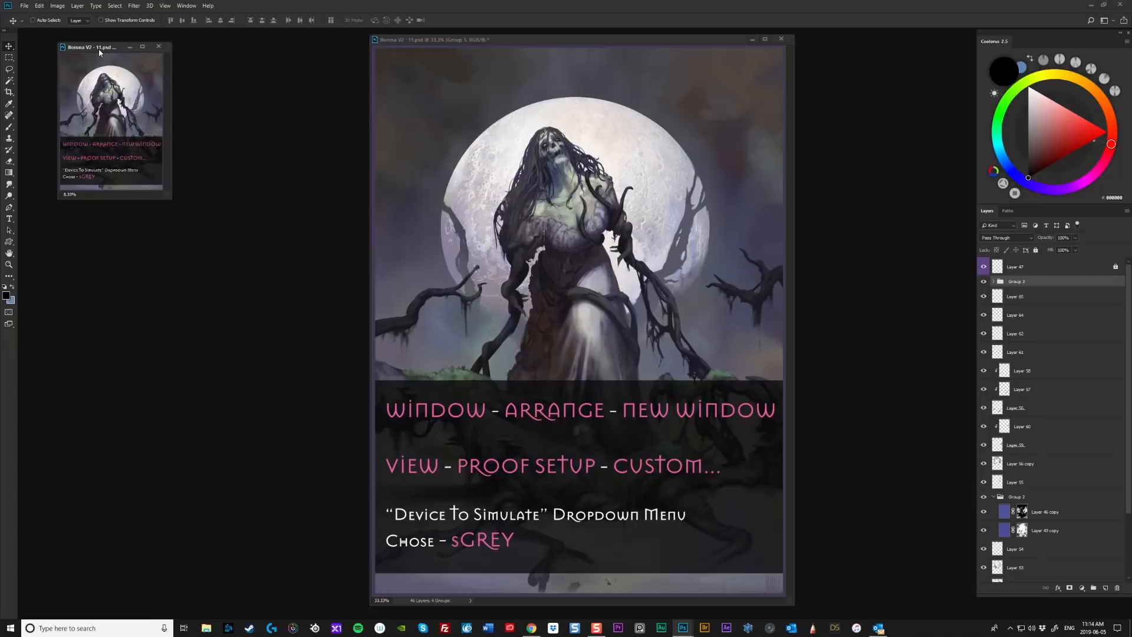
pyautogui.click(186, 6)
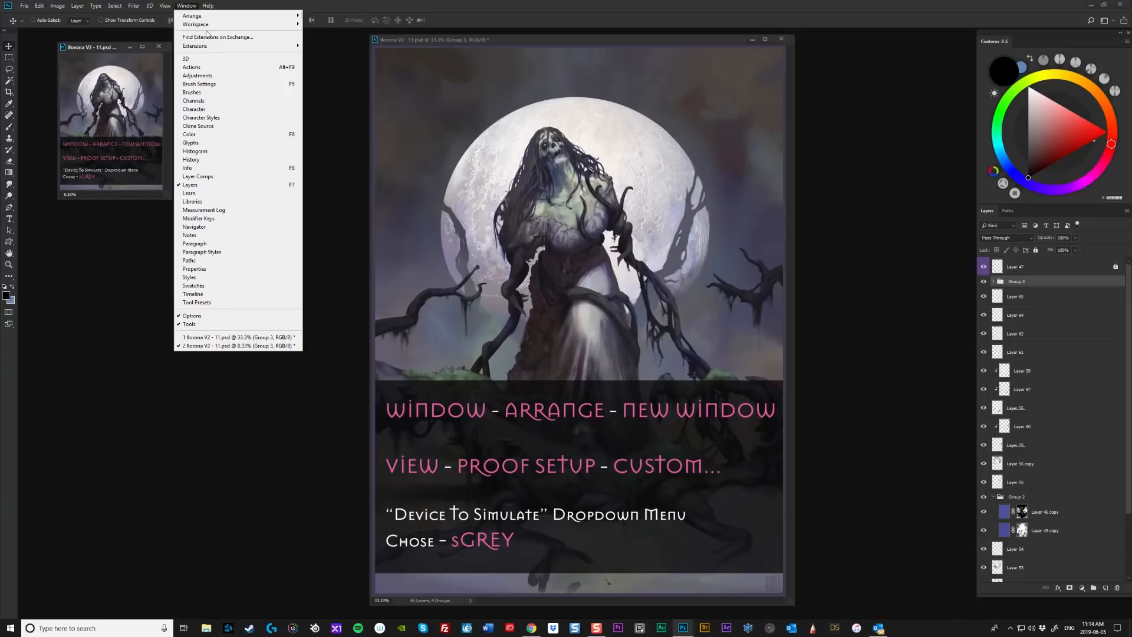
# Step: Make the main Borona V2 - 11.psd painting window active again
pyautogui.click(192, 201)
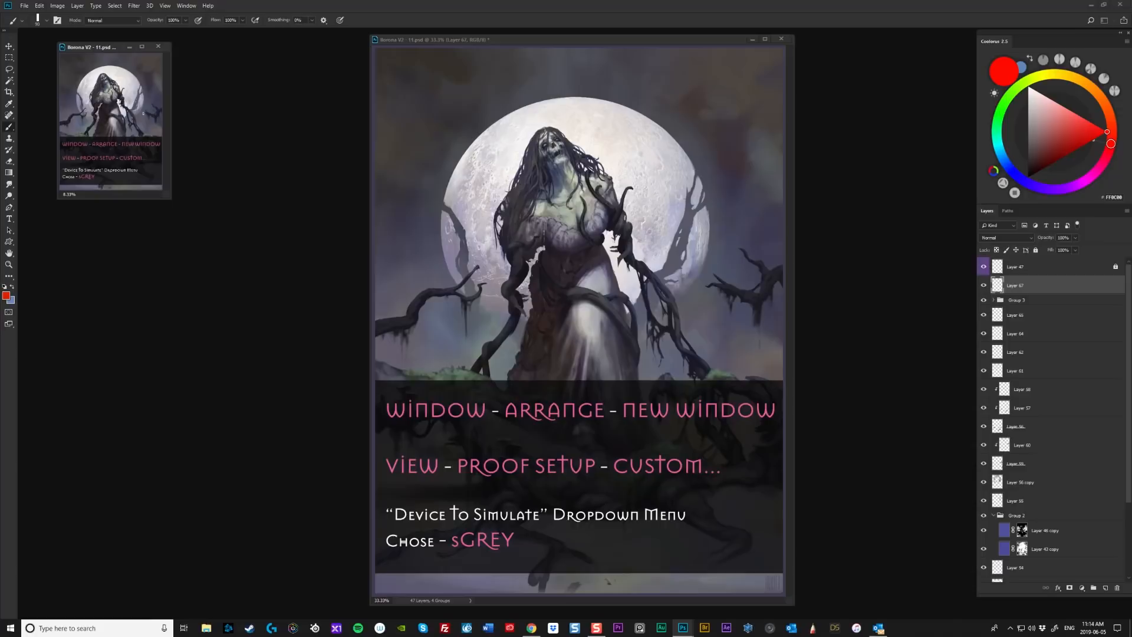
pyautogui.moveTo(82, 48)
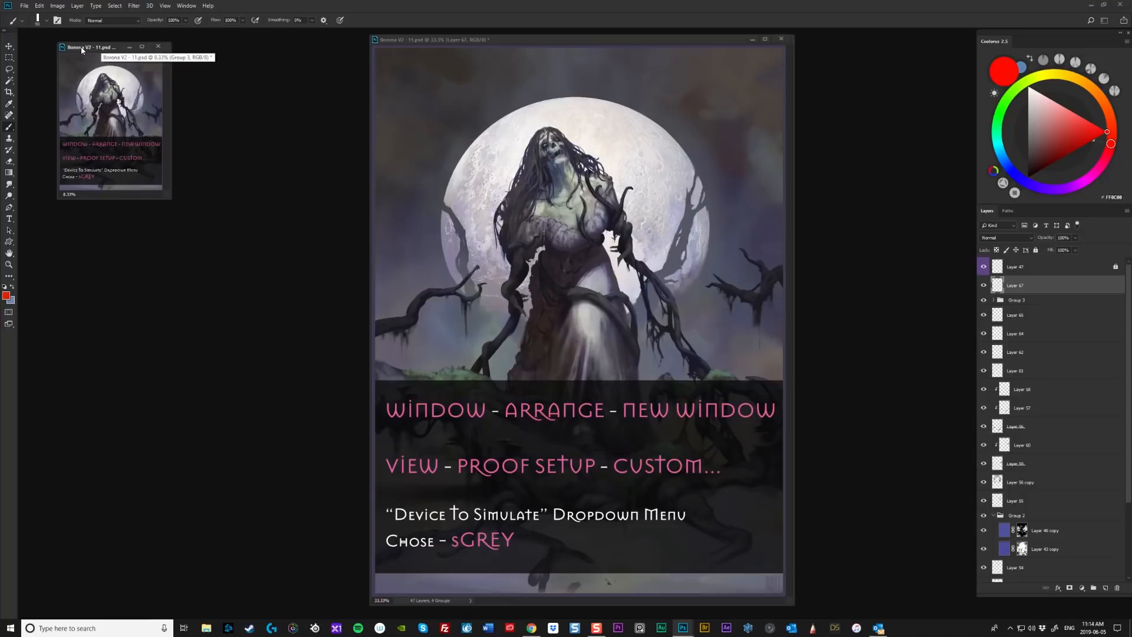
# Step: Open View > Proof Setup > Custom for the small window and show the Device to Simulate list
pyautogui.click(165, 5)
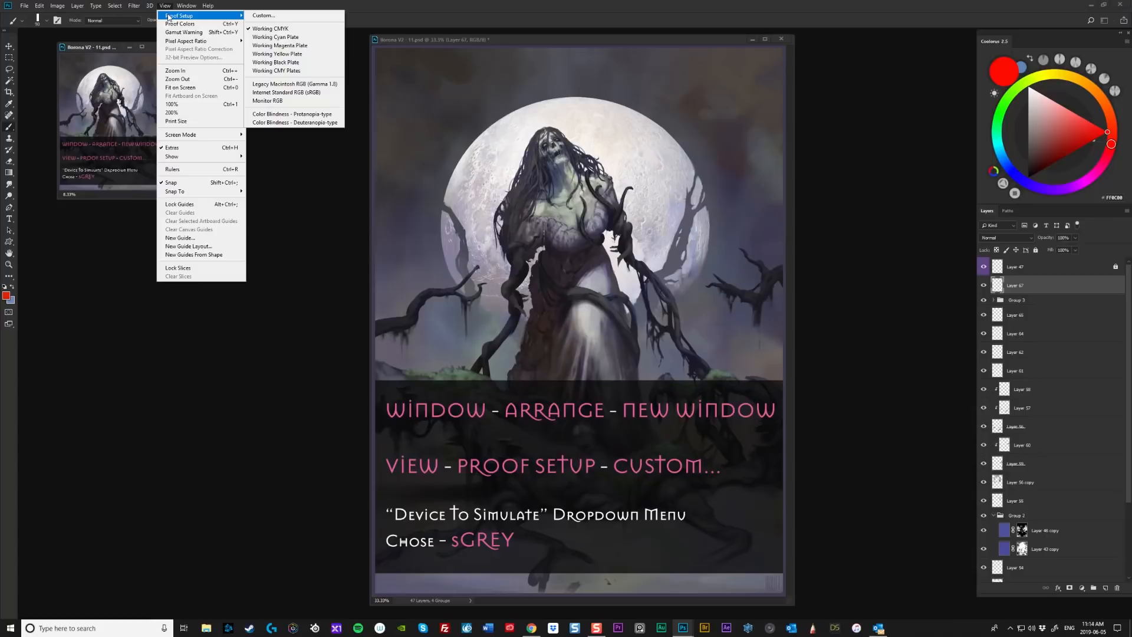
pyautogui.click(263, 15)
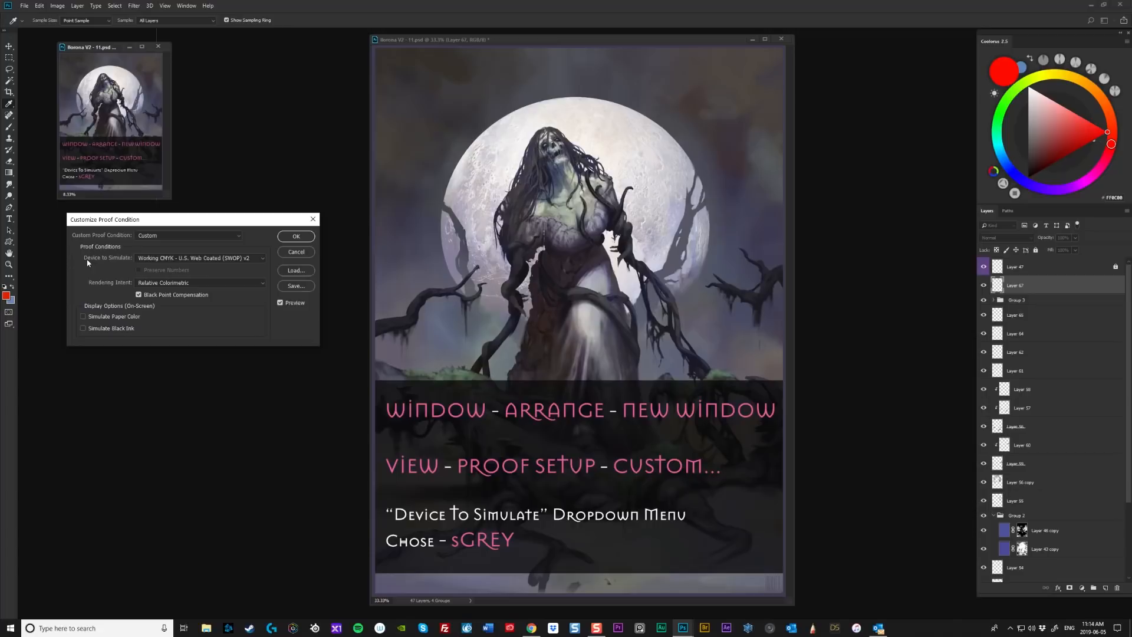
pyautogui.click(262, 258)
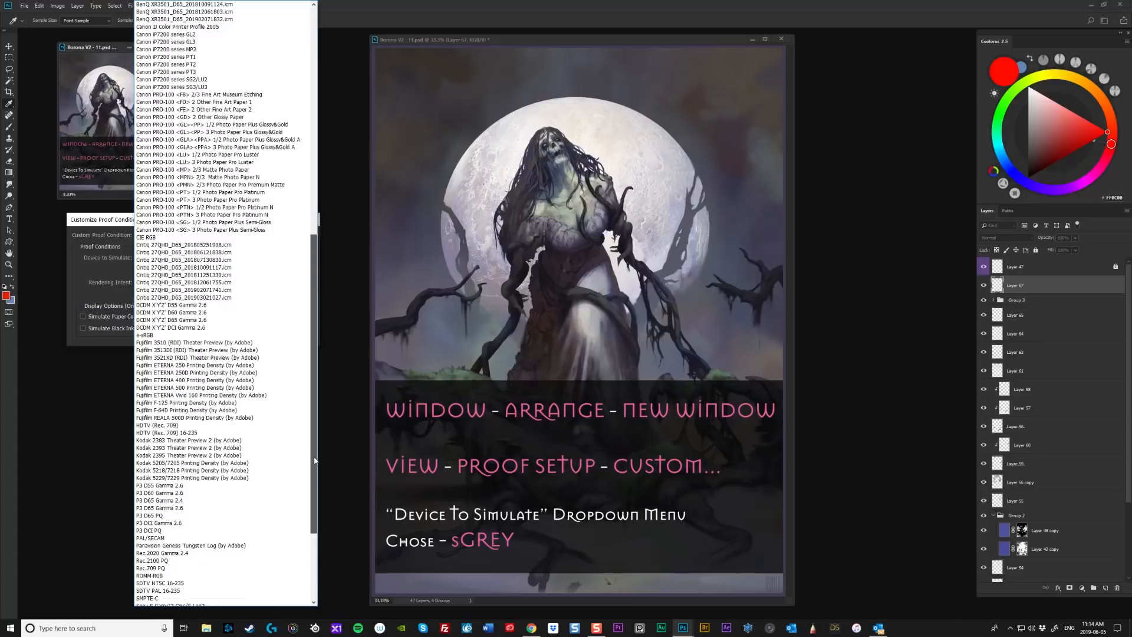